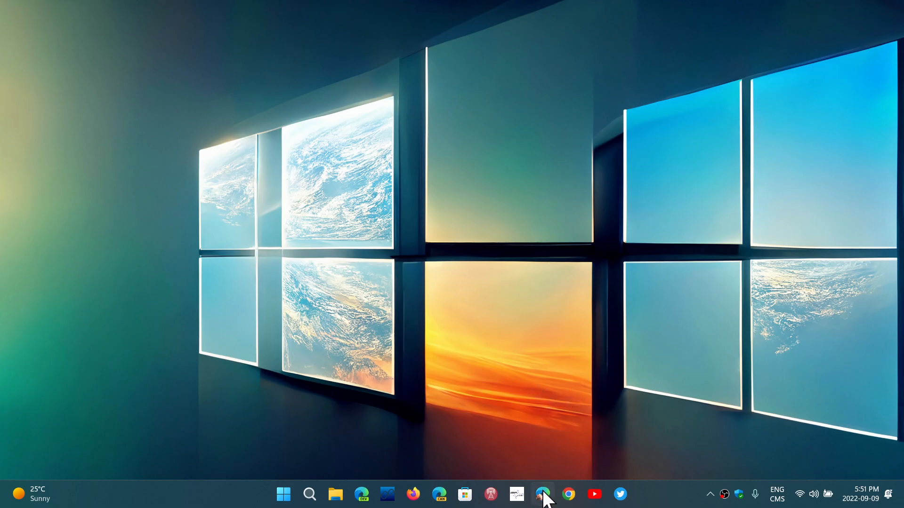
# Step: Launch Edge from the taskbar and decline the Chrome recommendation with 'Don't switch'
pyautogui.click(542, 493)
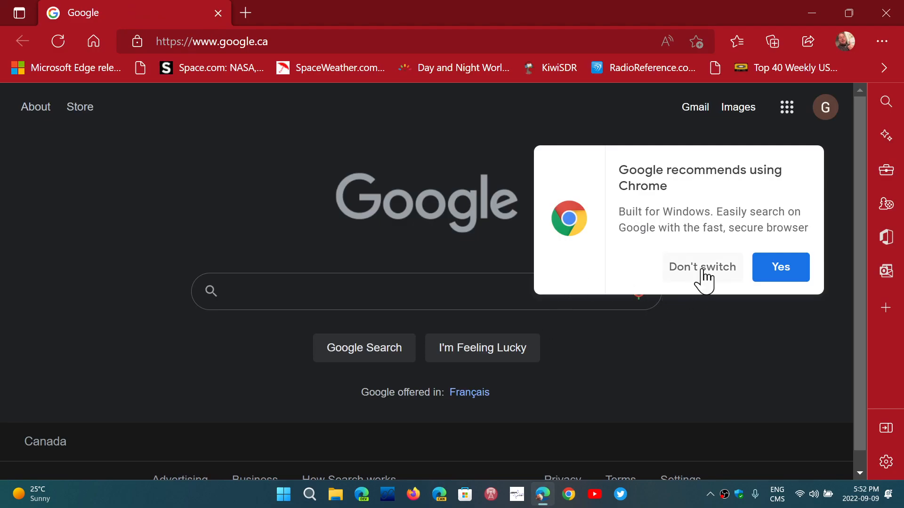
pyautogui.click(701, 266)
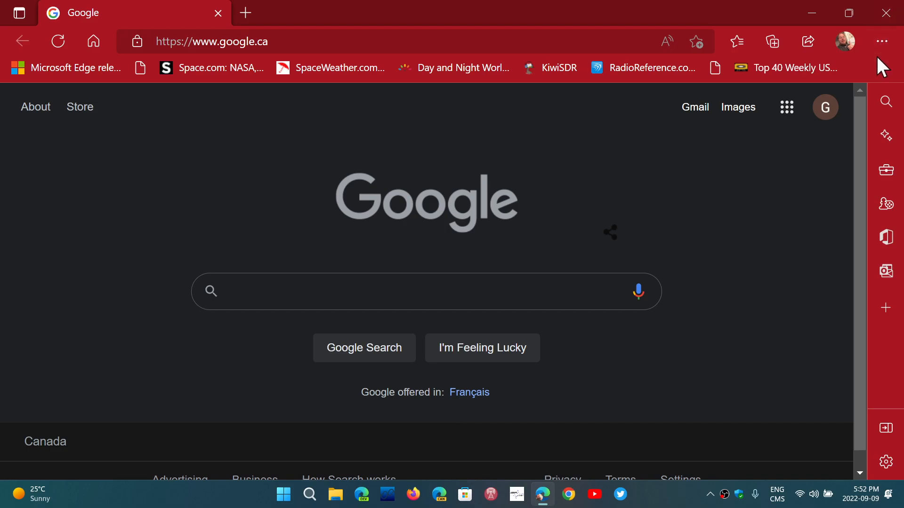
# Step: Open About Microsoft Edge from the menu's Help and feedback section
pyautogui.click(881, 41)
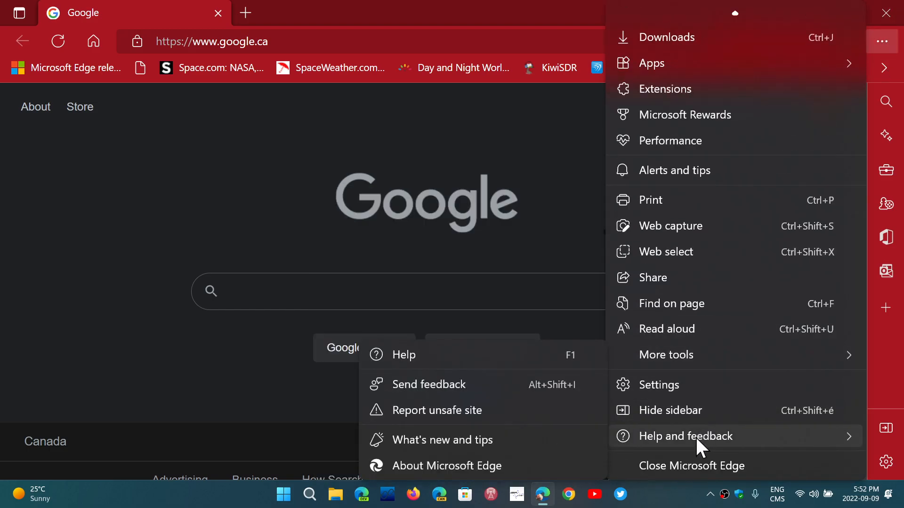
pyautogui.click(446, 465)
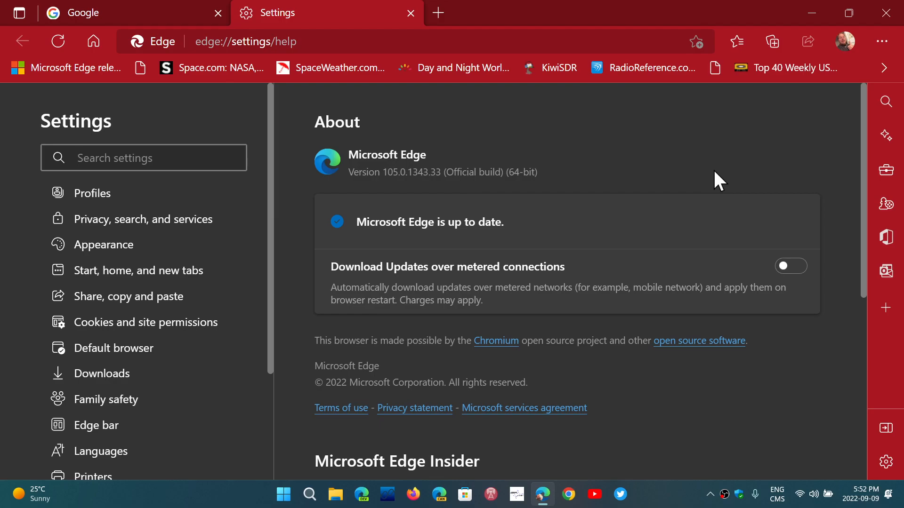
# Step: Close the Settings tab, then close the Edge window
pyautogui.click(144, 157)
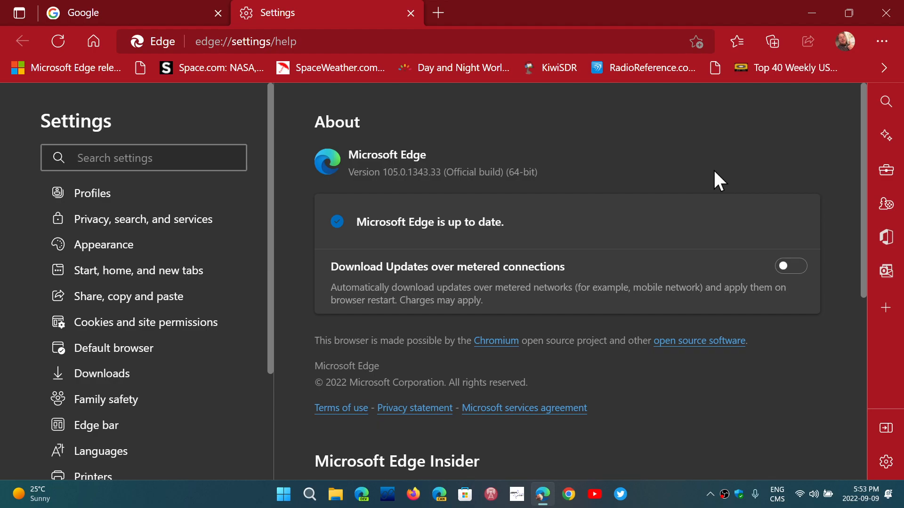
pyautogui.click(144, 157)
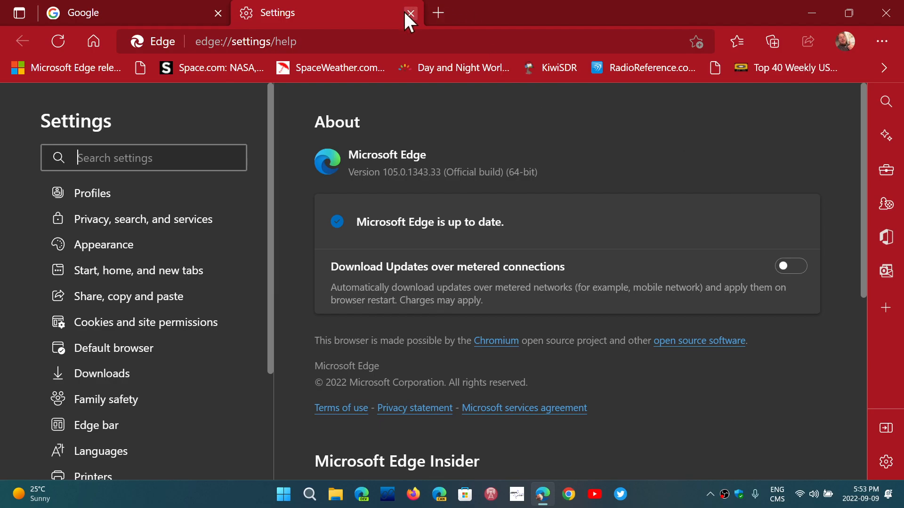
pyautogui.moveTo(616, 156)
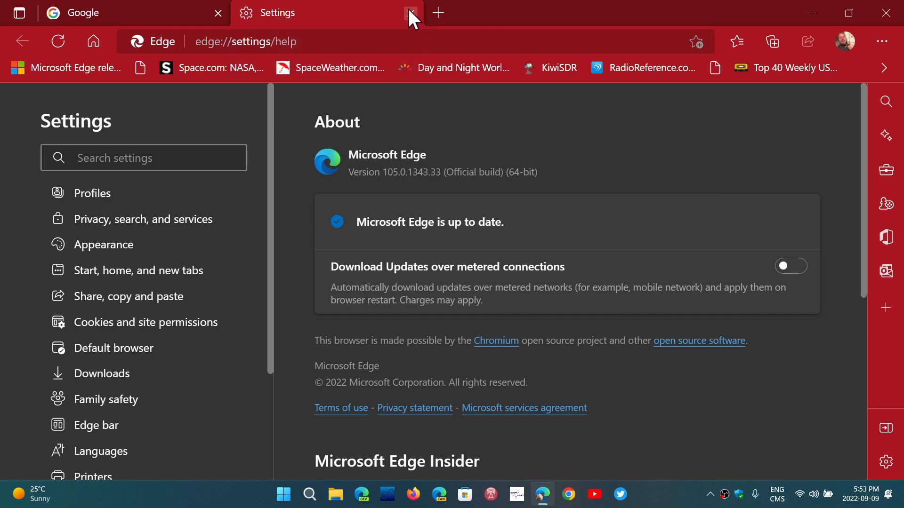
pyautogui.click(410, 13)
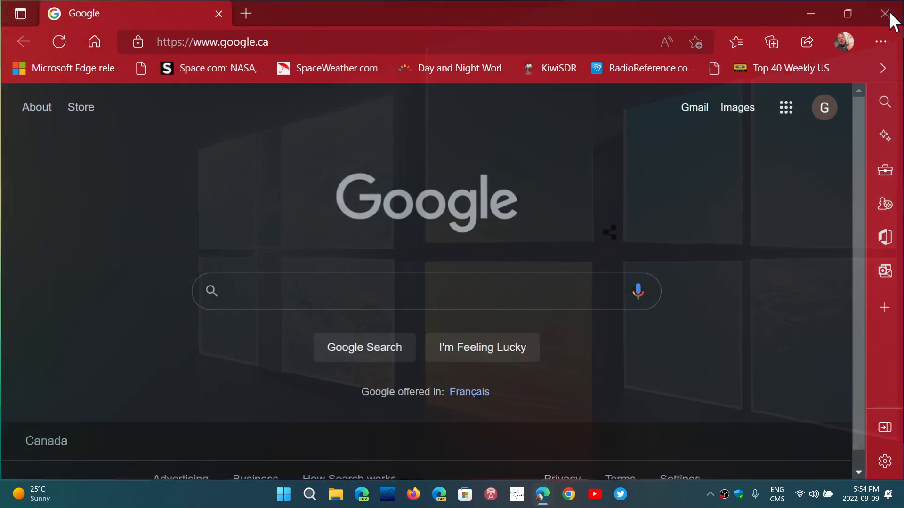
pyautogui.click(886, 12)
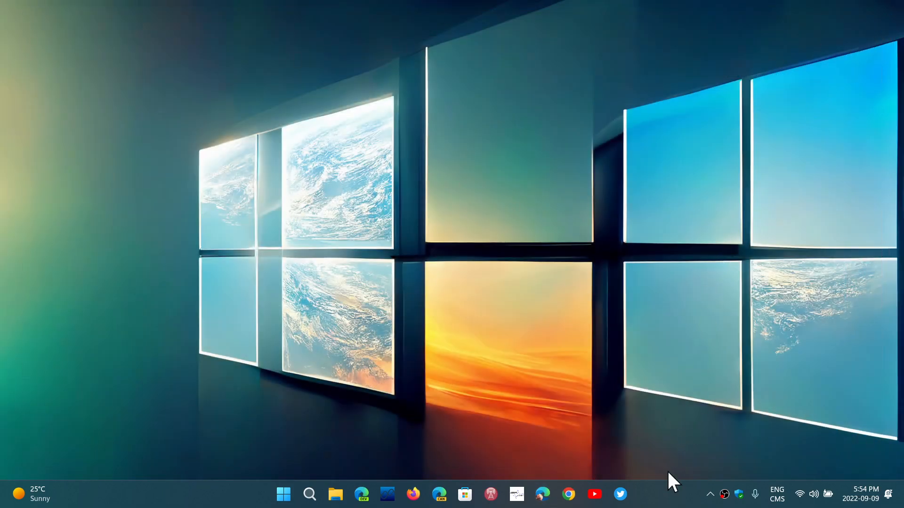
pyautogui.moveTo(680, 492)
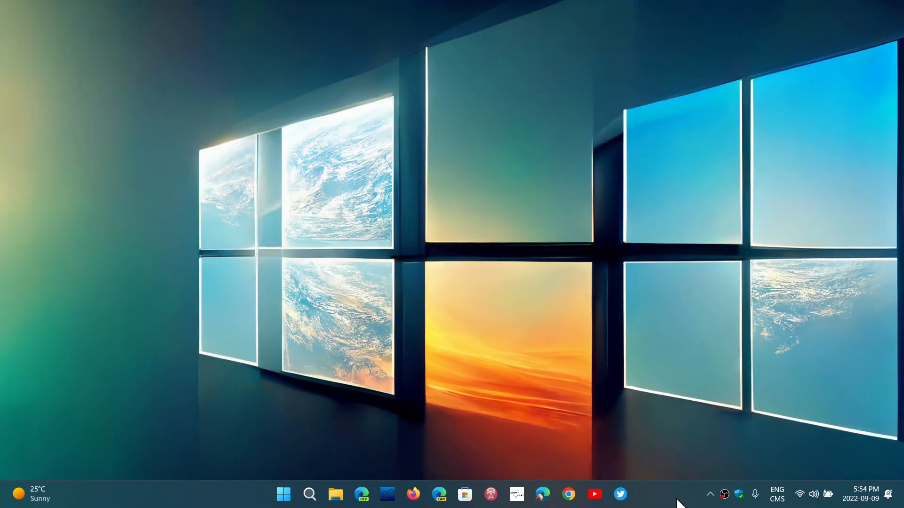